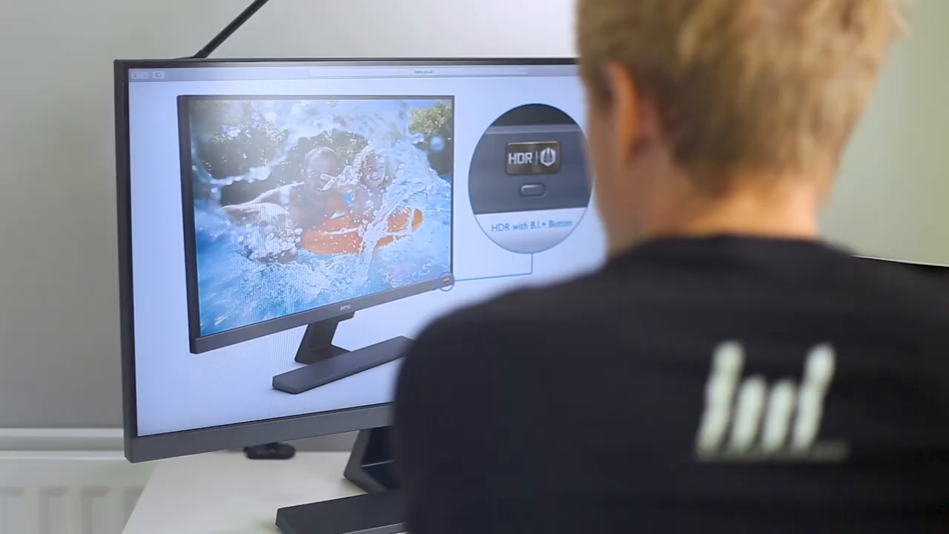
Step: Scroll the EW277HDR page to the 'Advanced Panel and Color Technology' section on 93% DCI-P3
{"action": "scroll", "scroll_direction": "down", "scroll_amount": 3}
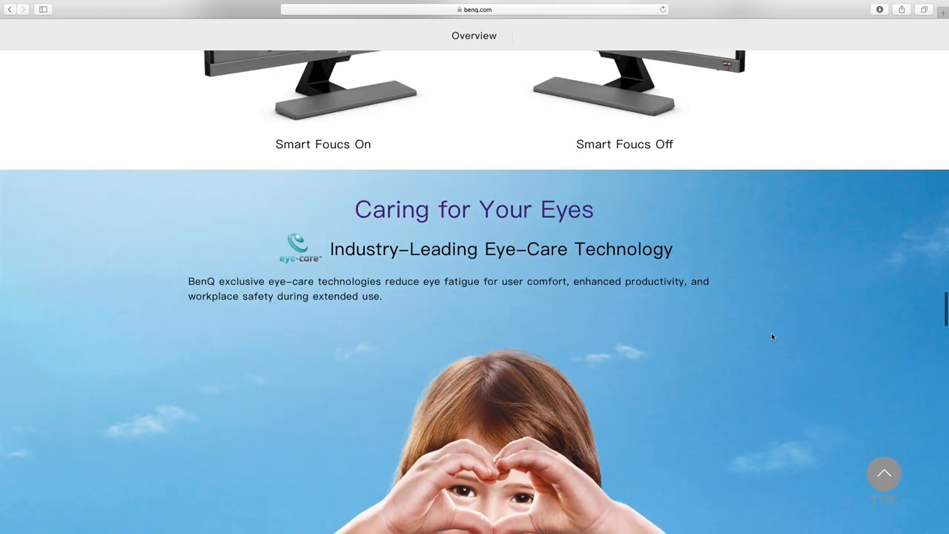
{"action": "scroll", "scroll_direction": "down", "scroll_amount": 3}
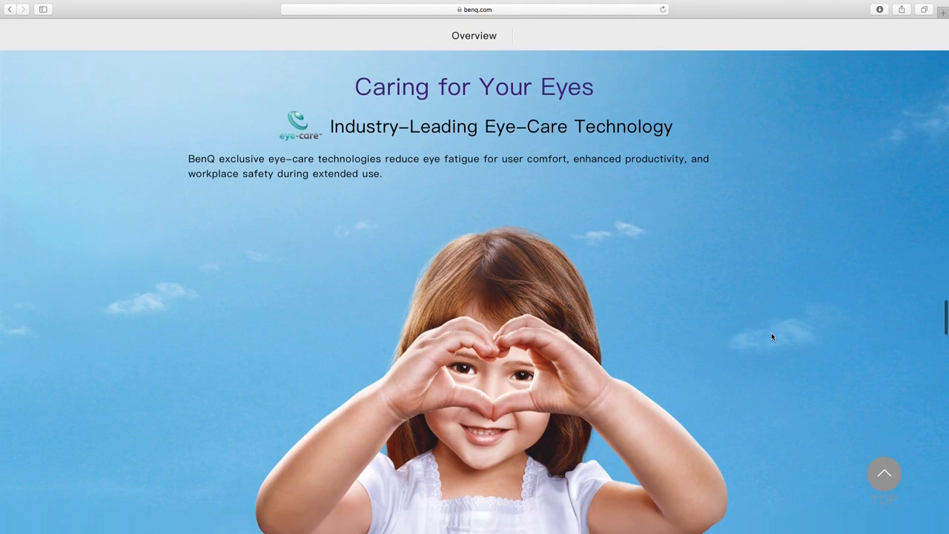
{"action": "scroll", "scroll_direction": "down", "scroll_amount": 3}
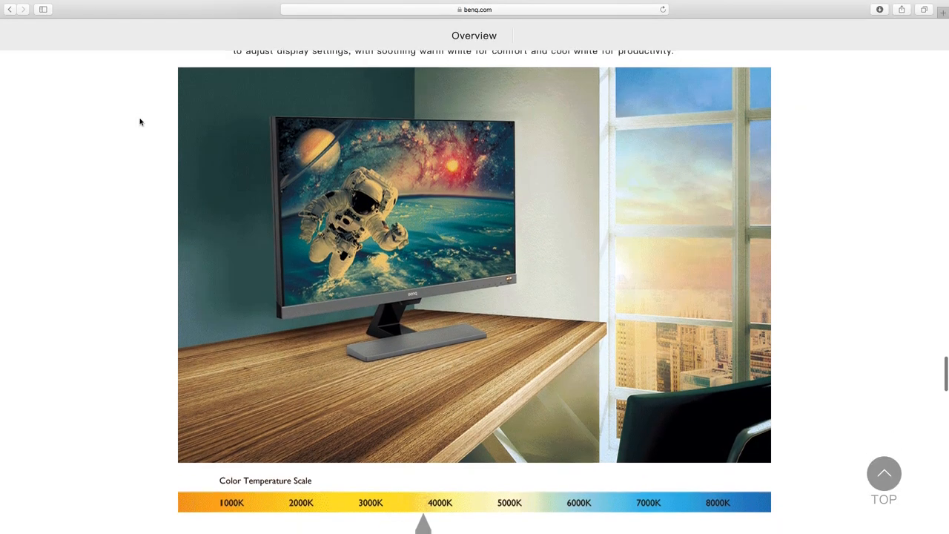
{"action": "scroll", "scroll_direction": "down", "scroll_amount": 3}
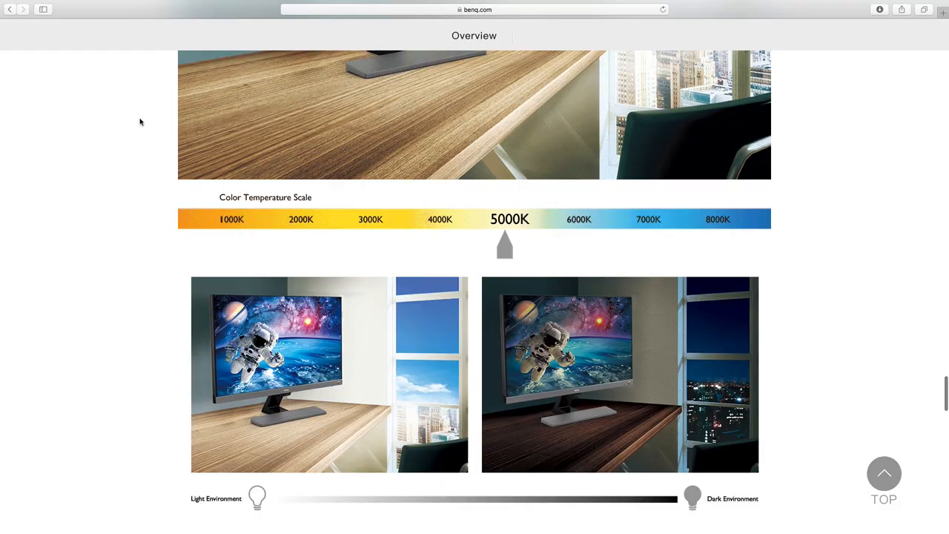
{"action": "scroll", "scroll_direction": "down", "scroll_amount": 3}
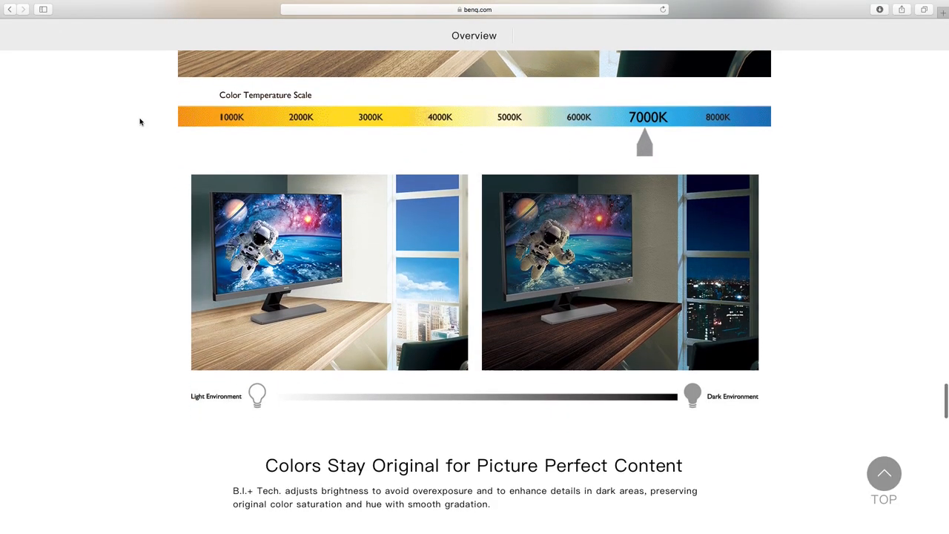
{"action": "scroll", "scroll_direction": "down", "scroll_amount": 3}
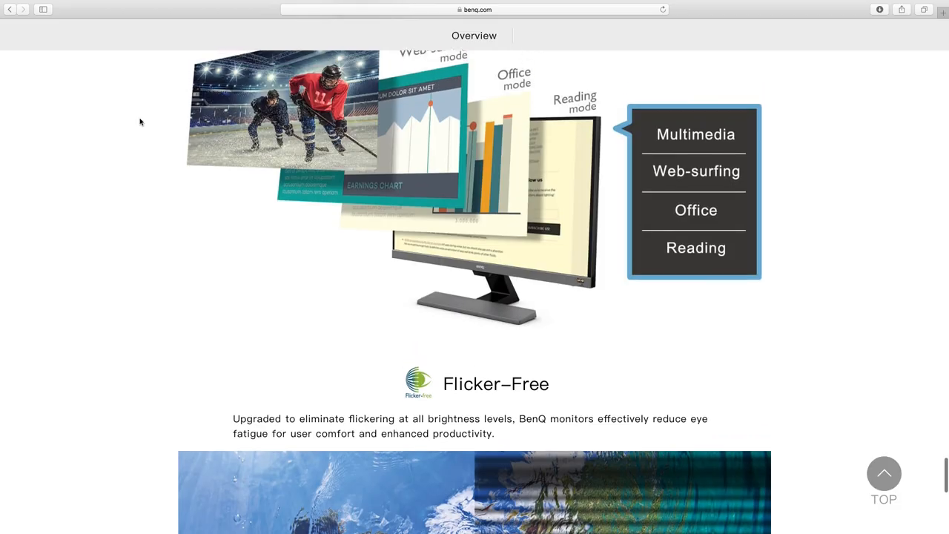
{"action": "scroll", "scroll_direction": "down", "scroll_amount": 3}
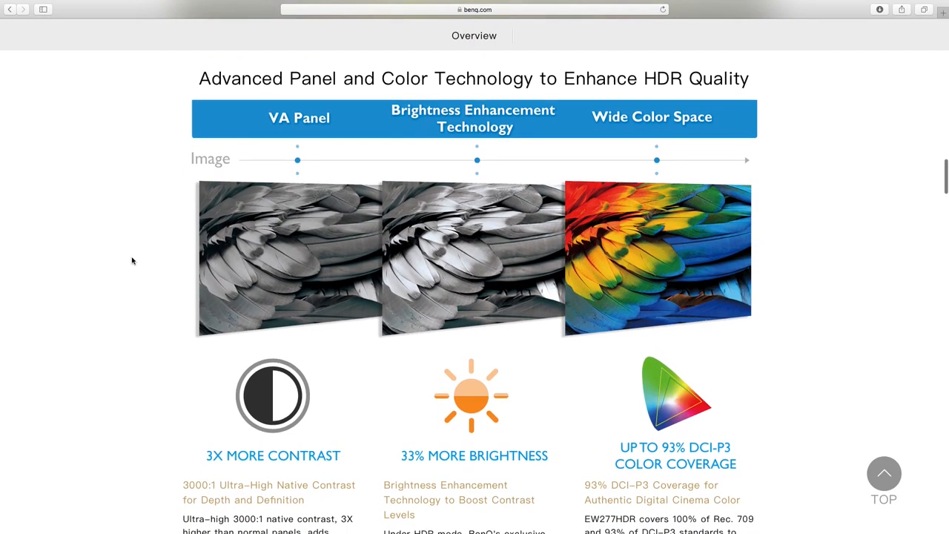
{"action": "scroll", "scroll_direction": "down", "scroll_amount": 3}
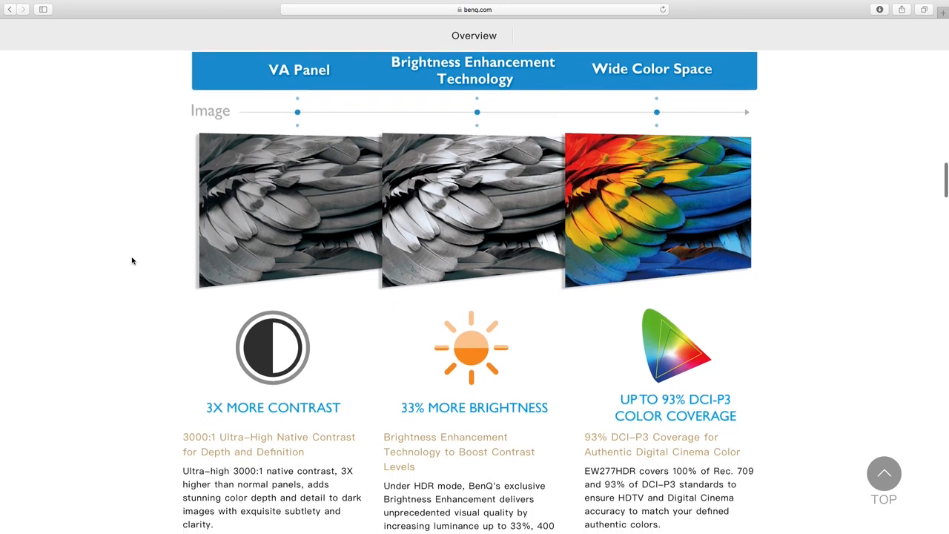
{"action": "scroll", "scroll_direction": "down", "scroll_amount": 3}
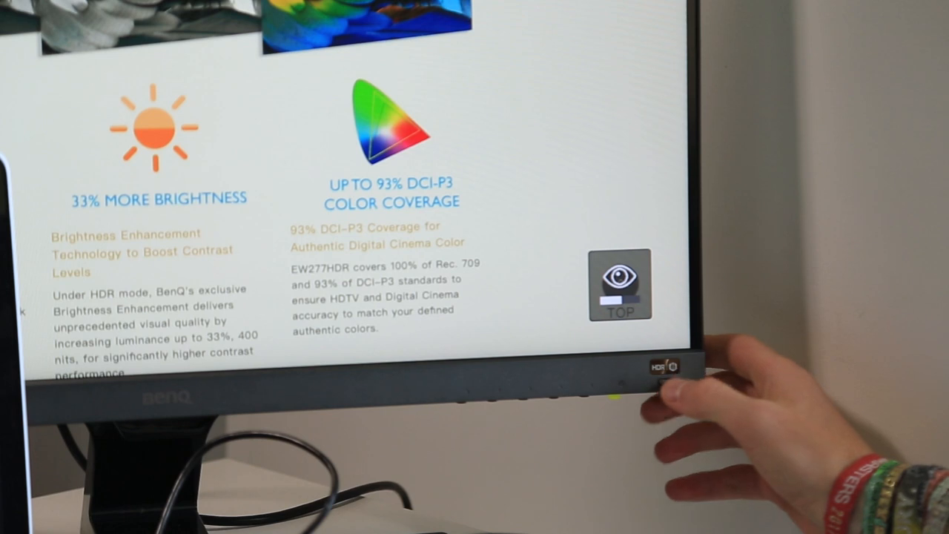
Step: Activate the B.I.+ brightness sensor so the eye indicator appears on the EW277HDR screen
{"action": "left_click", "coordinate": [665, 366]}
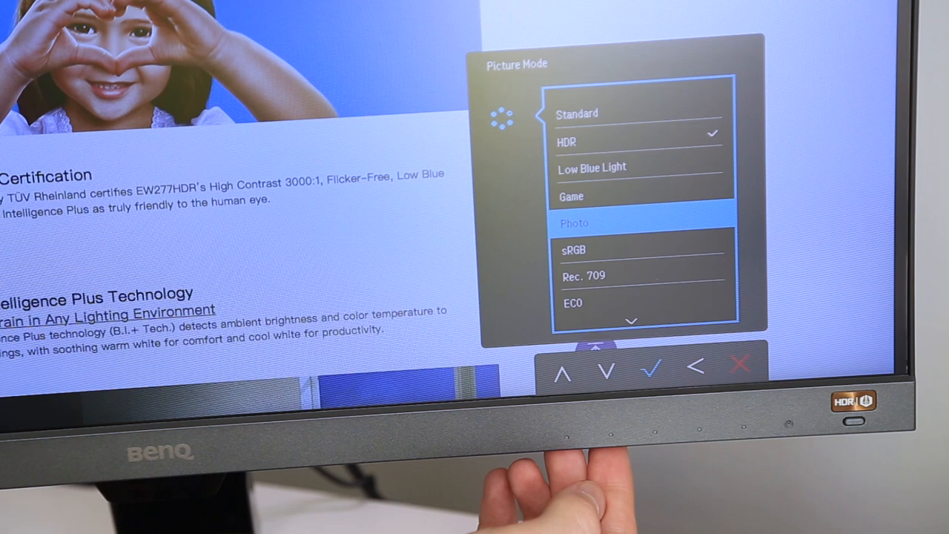
Step: Open the EW277HDR Picture Mode list showing Standard, HDR and Photo, with HDR active
{"action": "left_click", "coordinate": [562, 370]}
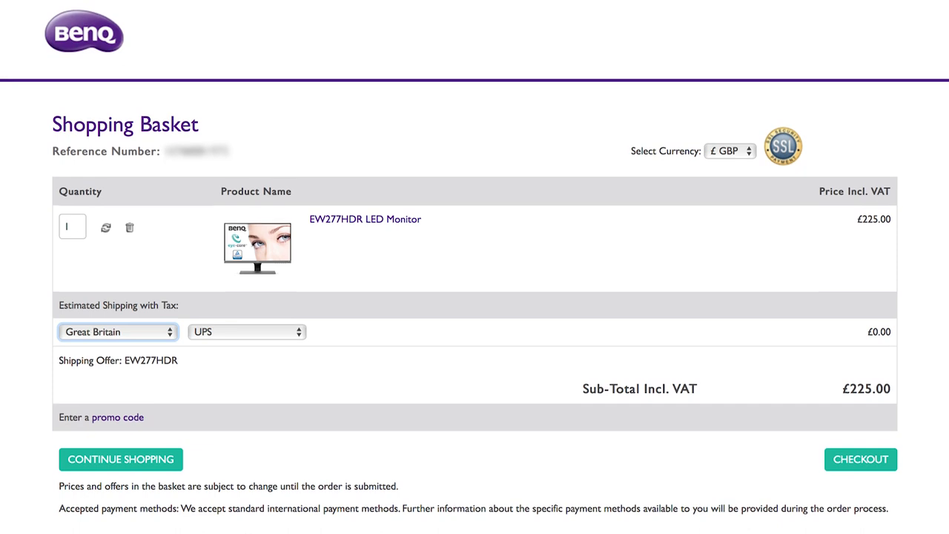
Step: Scroll the basket past the EW277HDR item to the Great Britain/UPS shipping and promo code fields
{"action": "scroll", "scroll_direction": "down", "scroll_amount": 3}
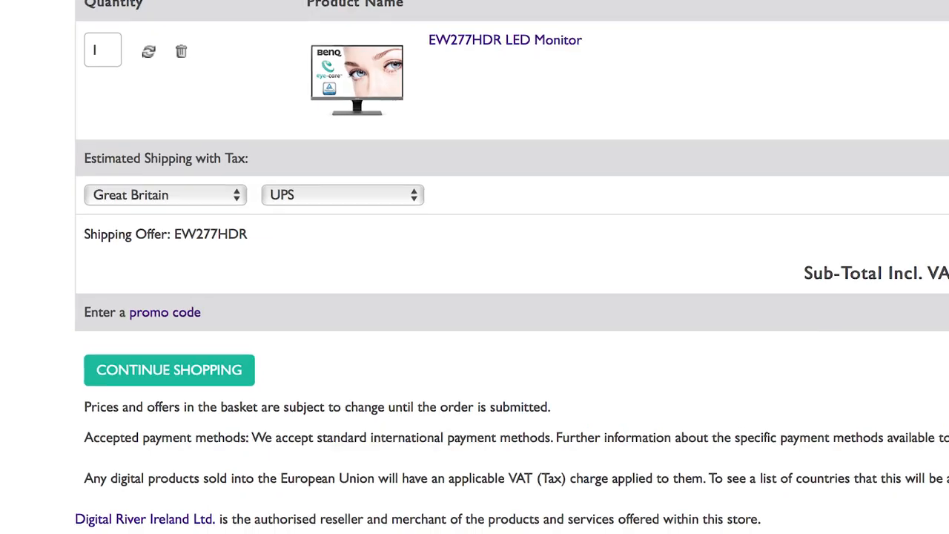
{"action": "scroll", "scroll_direction": "down", "scroll_amount": 3}
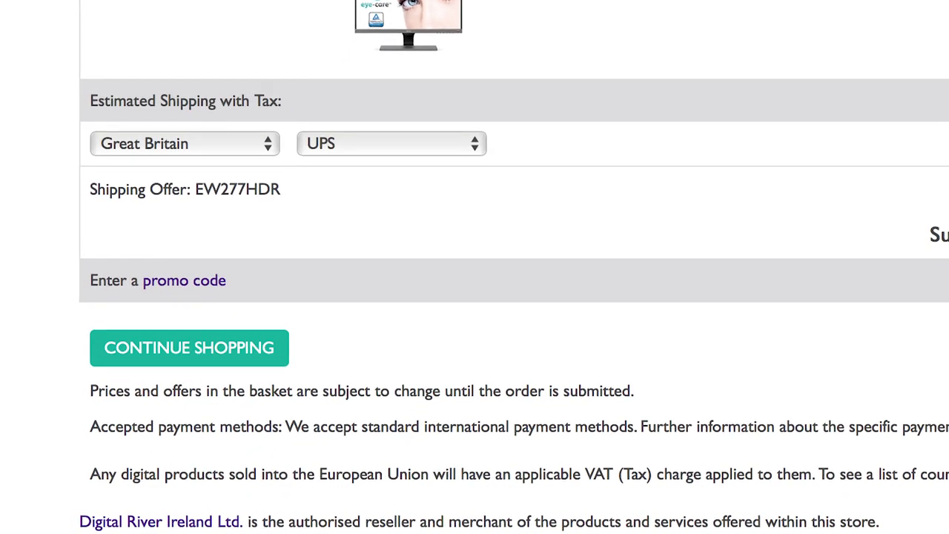